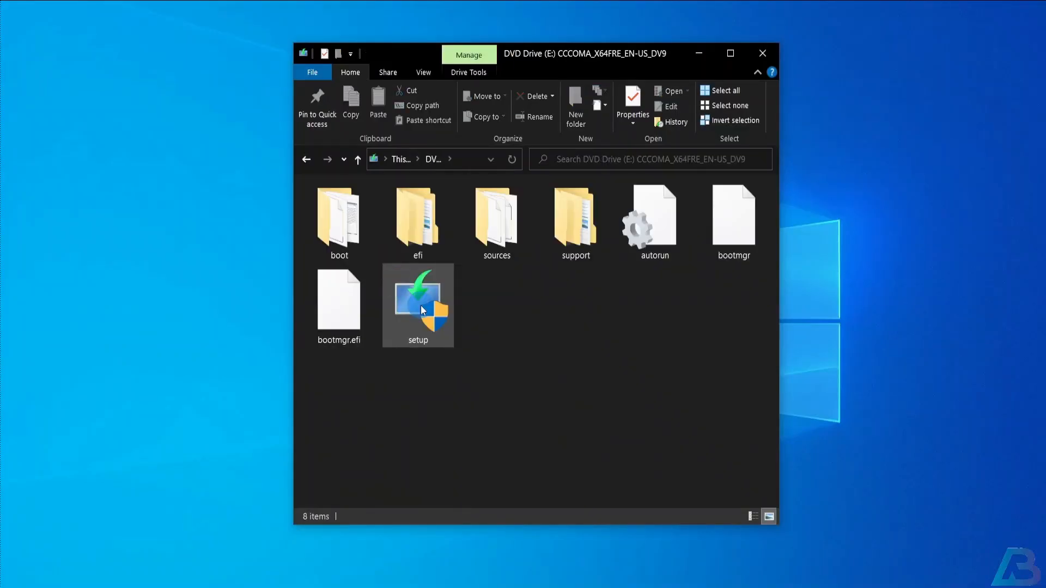
# Step: Launch Windows setup from the installation DVD drive
pyautogui.doubleClick(418, 301)
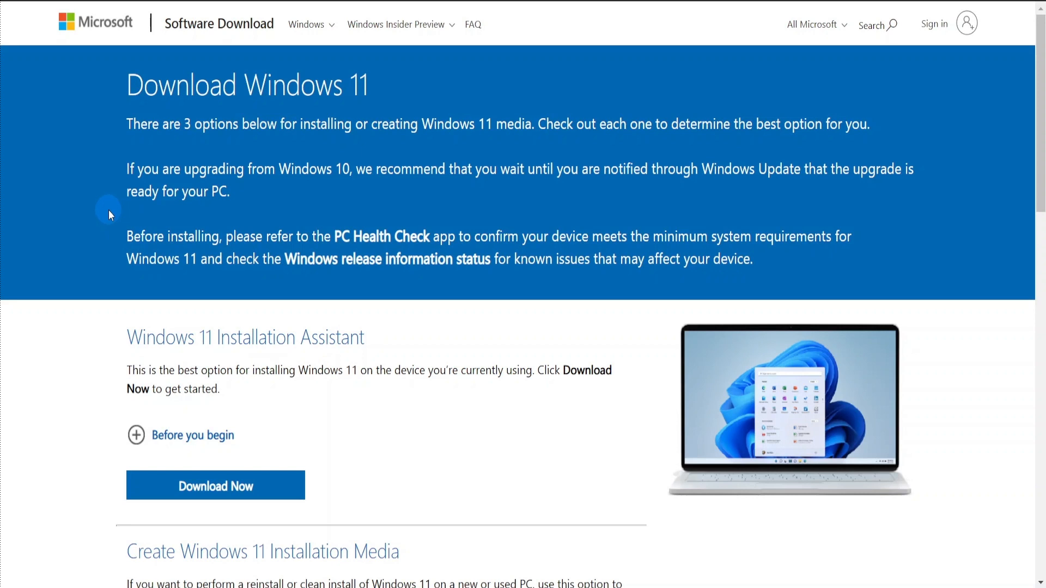
# Step: Scroll through the Installation Assistant, Installation Media and ISO sections of the Windows 11 page
pyautogui.scroll(-3)
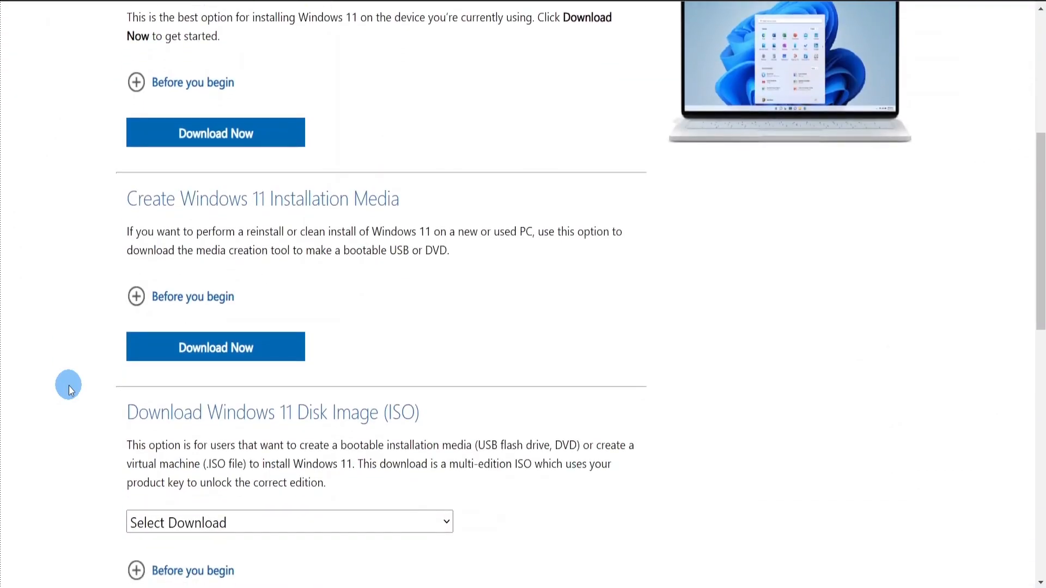
pyautogui.scroll(-3)
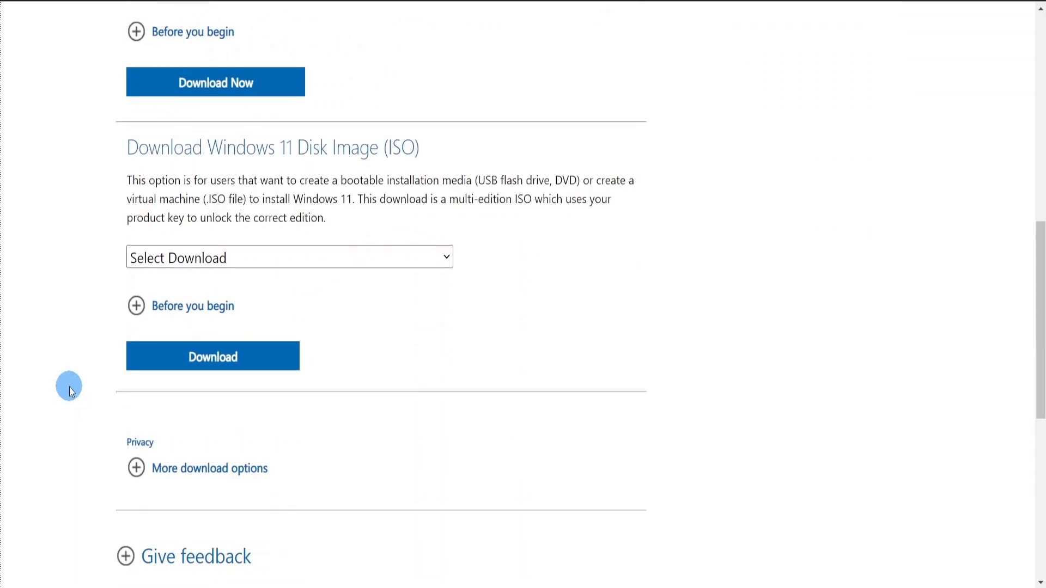
pyautogui.scroll(3)
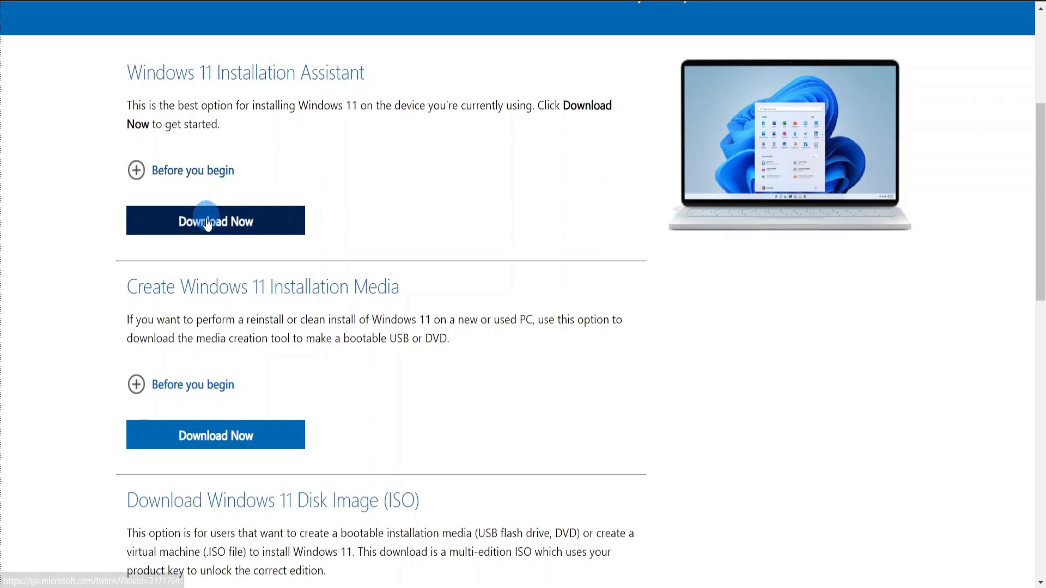
# Step: Download the Windows 11 Installation Assistant and open the downloaded file
pyautogui.click(214, 220)
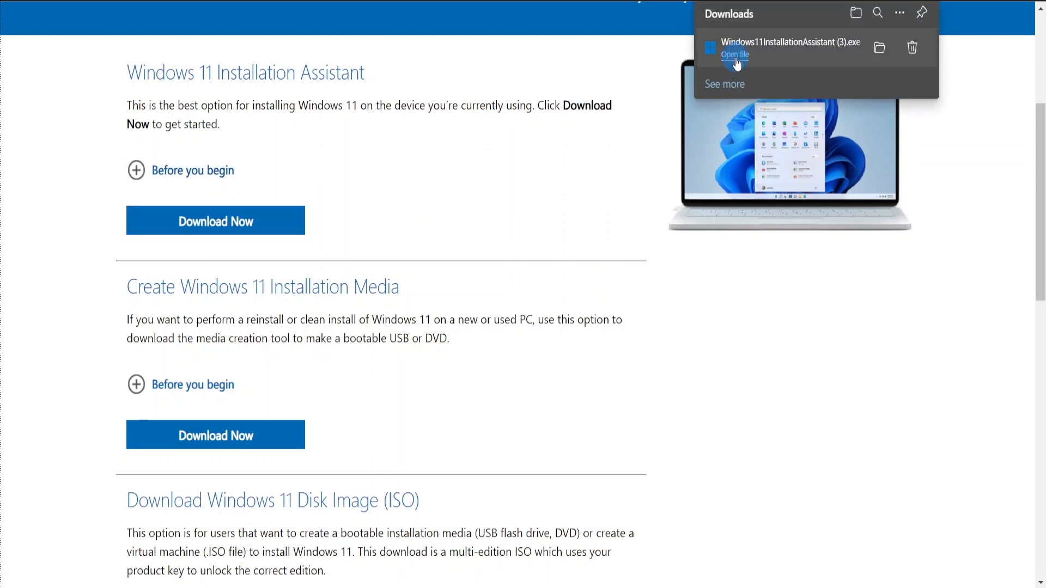
pyautogui.click(734, 55)
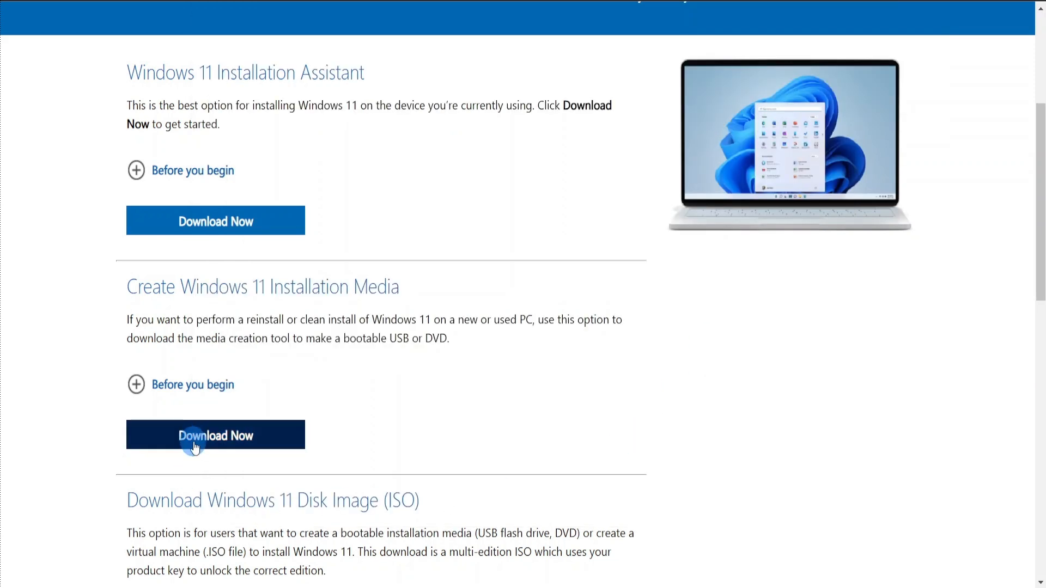
pyautogui.moveTo(214, 435)
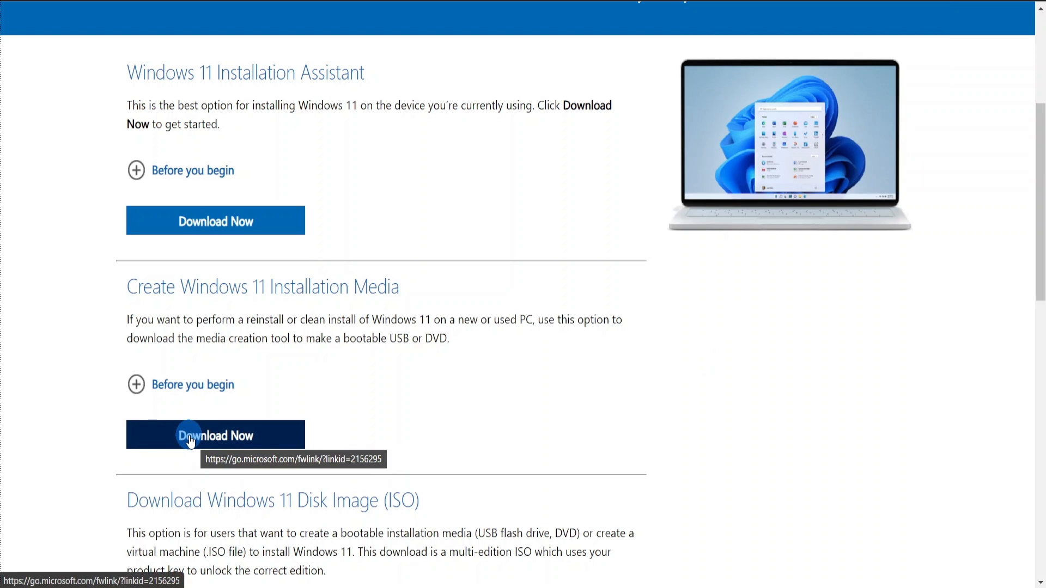
# Step: Download MediaCreationToolW11.exe and open it to show the license terms
pyautogui.click(214, 435)
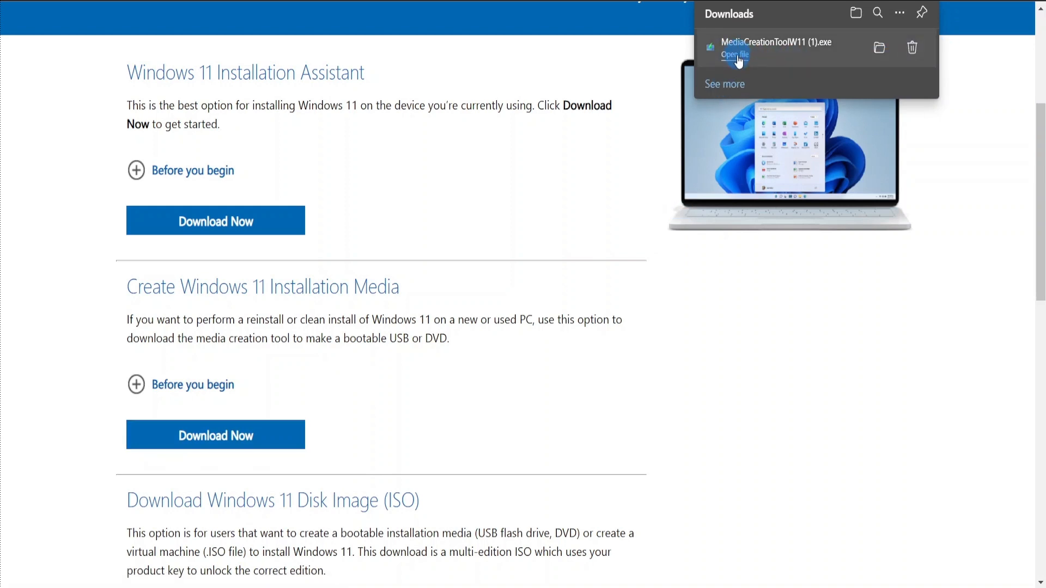
pyautogui.click(734, 55)
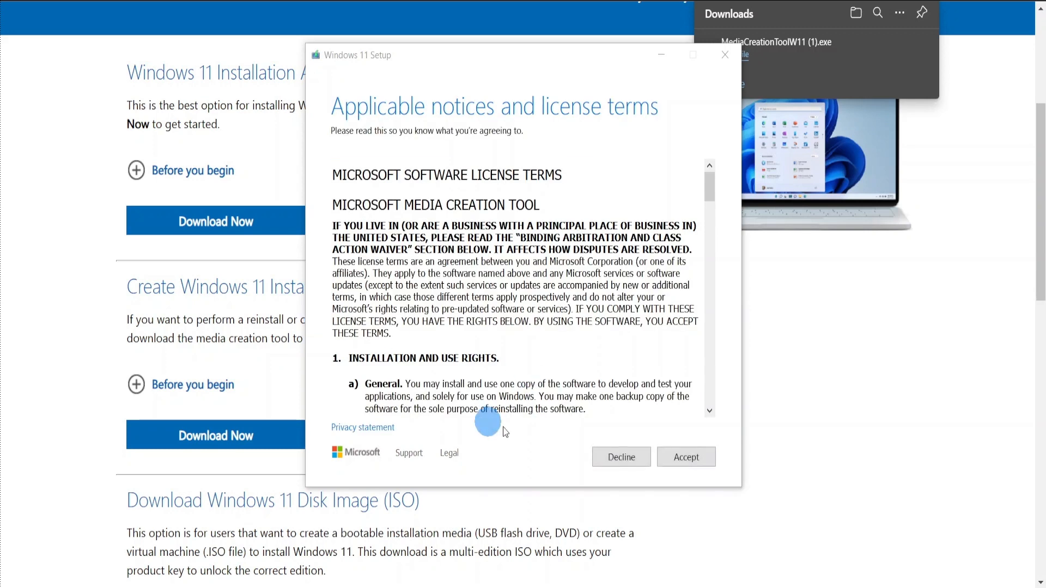
# Step: Accept the license, confirm language and edition, and continue to media selection
pyautogui.click(685, 458)
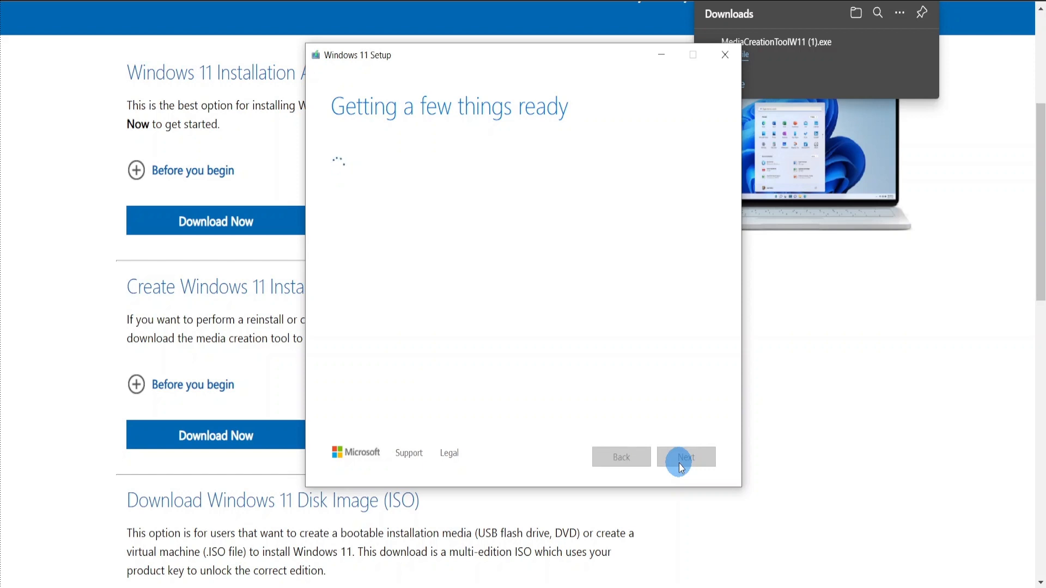
pyautogui.click(686, 458)
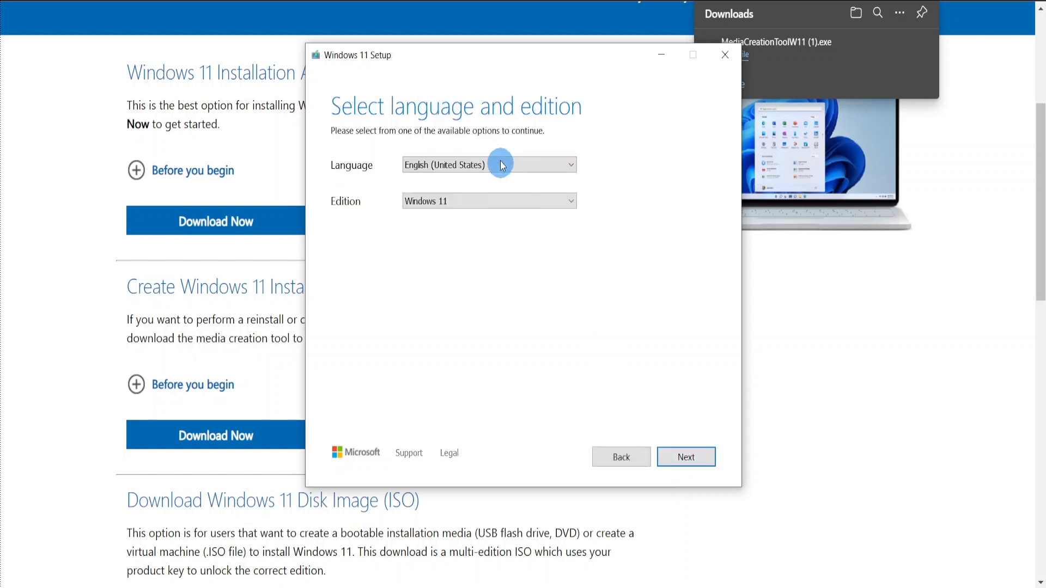
pyautogui.click(488, 164)
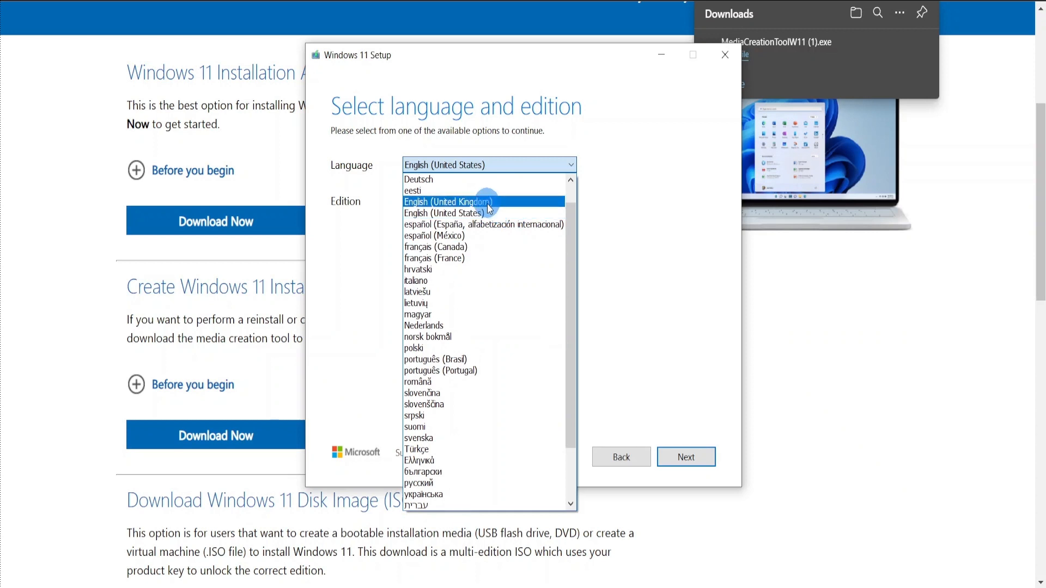
pyautogui.click(686, 457)
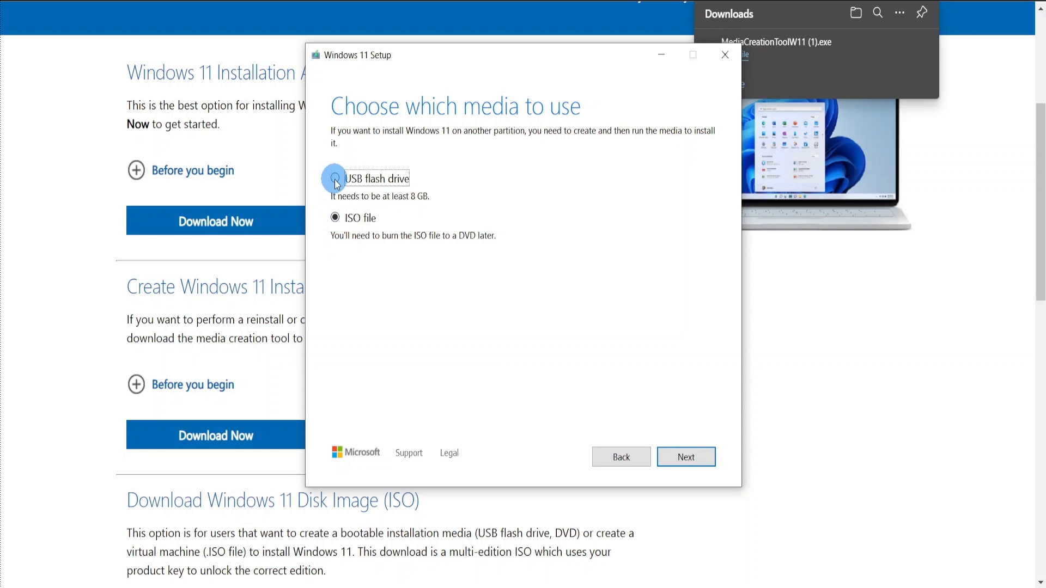
# Step: Choose USB flash drive media on removable drive E: and start the Windows 11 download
pyautogui.click(686, 457)
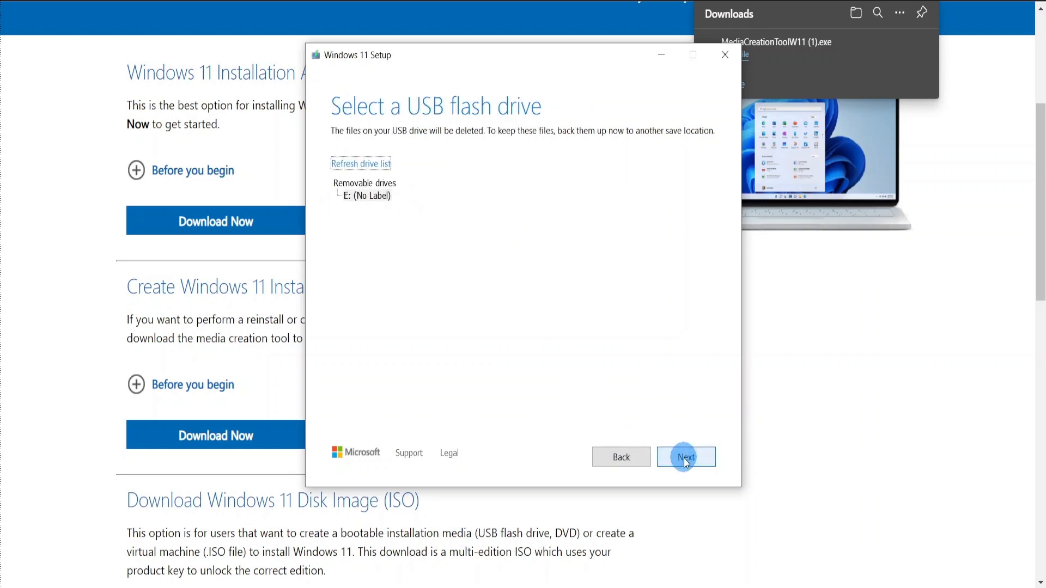
pyautogui.click(685, 457)
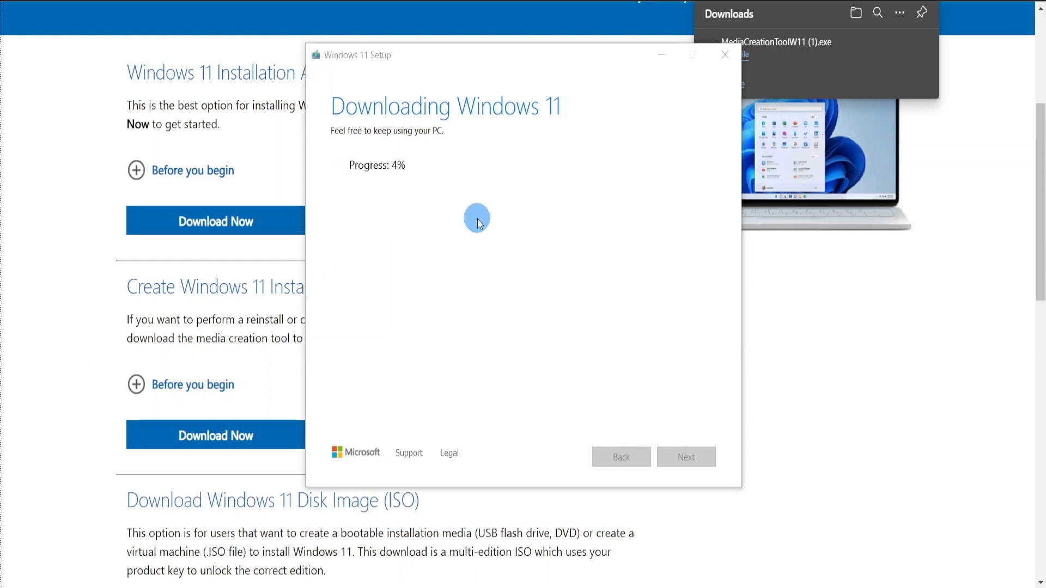
pyautogui.moveTo(660, 55)
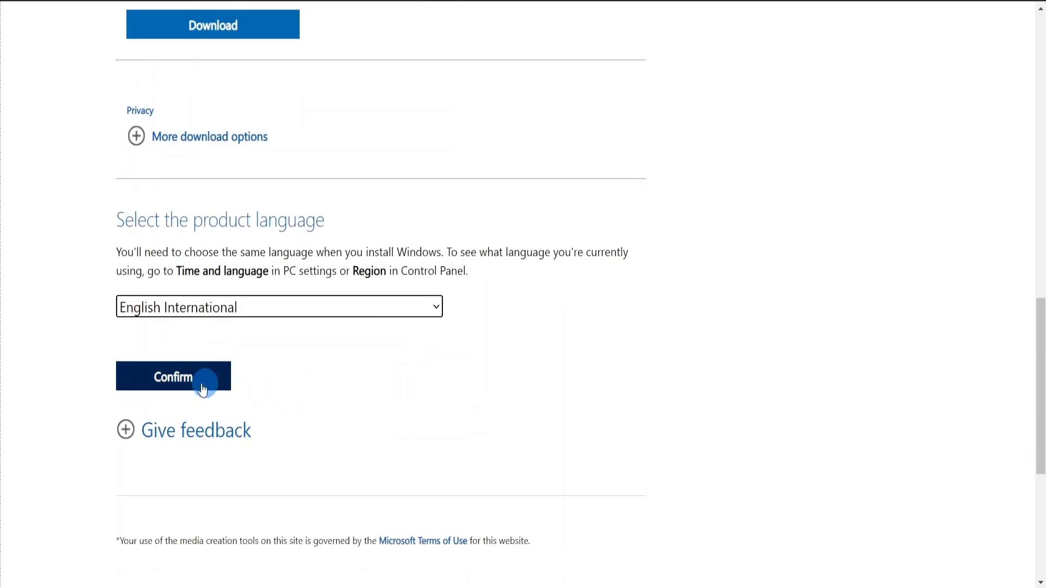
# Step: Confirm English International as the product language to reveal the 64-bit download link
pyautogui.click(173, 376)
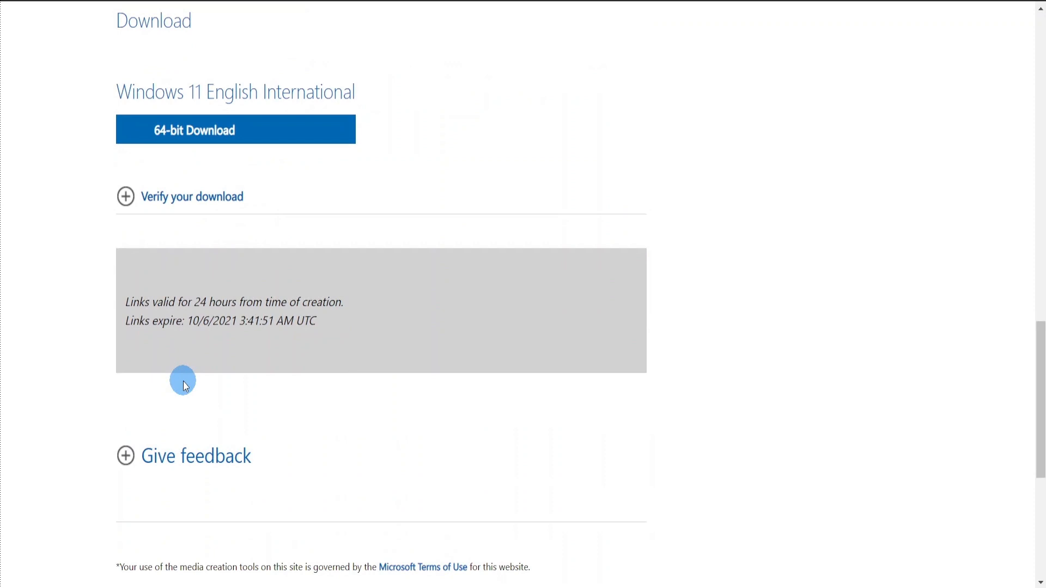